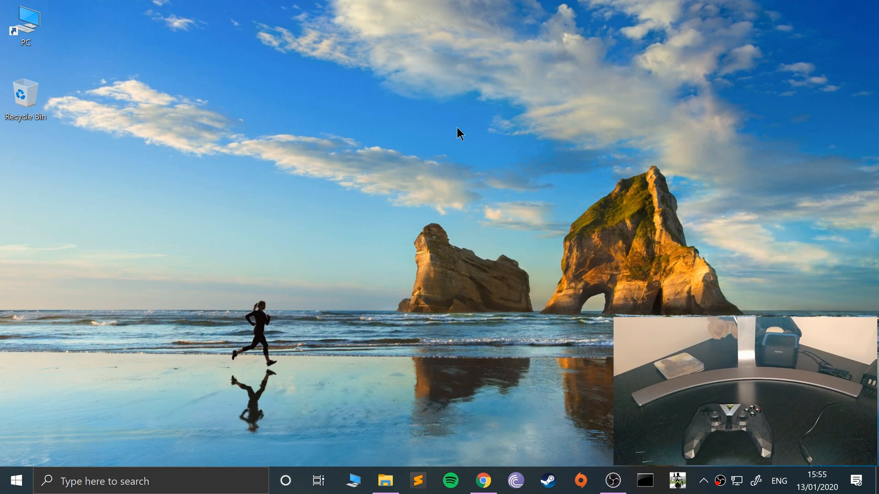
Step: Search the Windows Start menu for 'game'
left_click(17, 481)
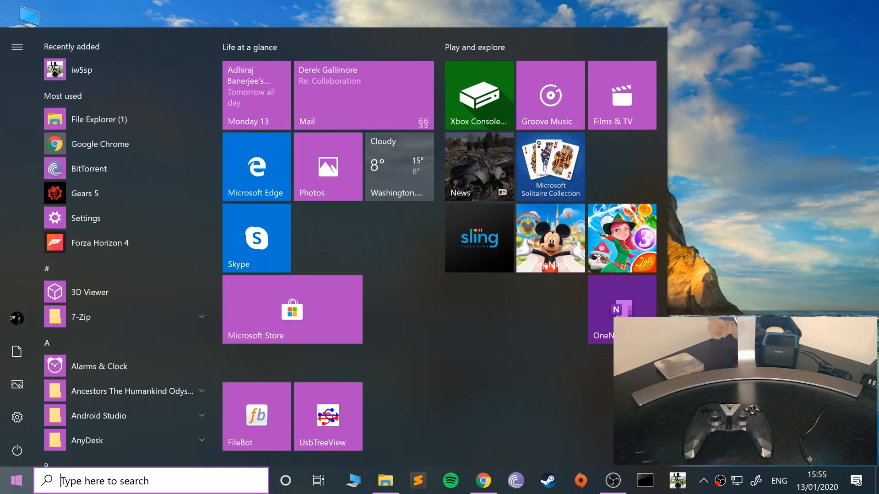
type("game")
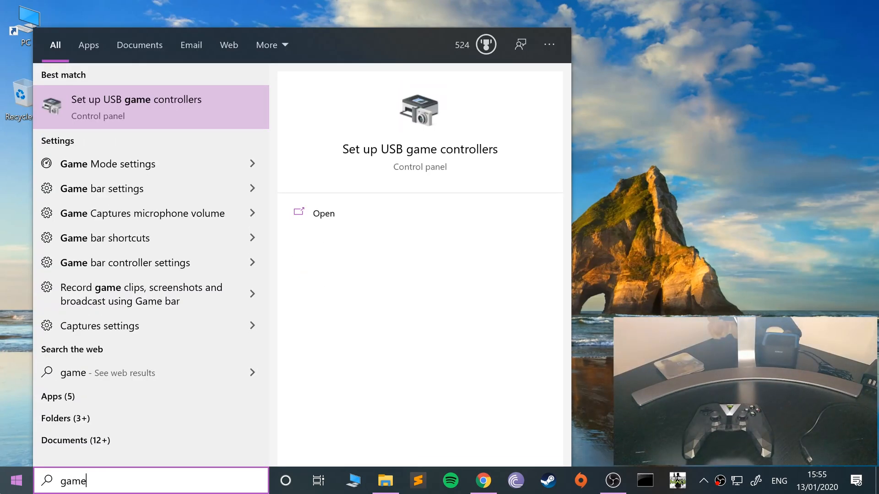
Step: Open Set up USB game controllers and view the Xbox 360 controller's test page
left_click(136, 100)
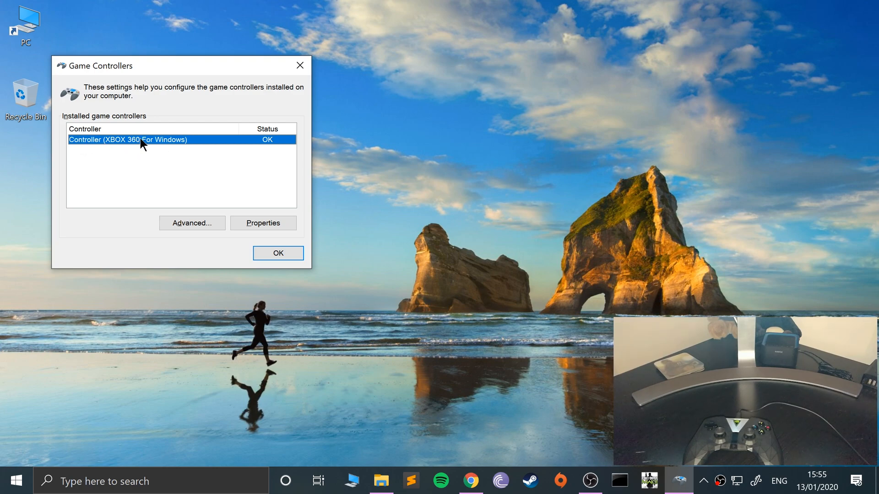
mouse_move(143, 130)
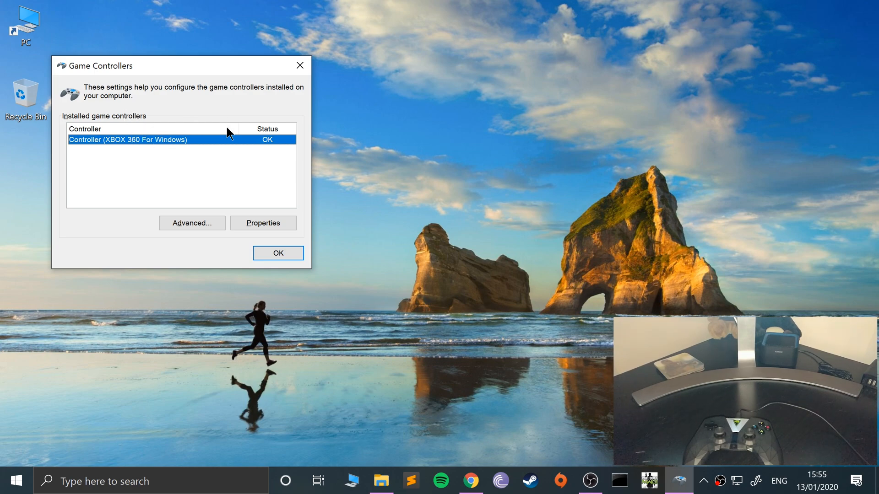
left_click(262, 223)
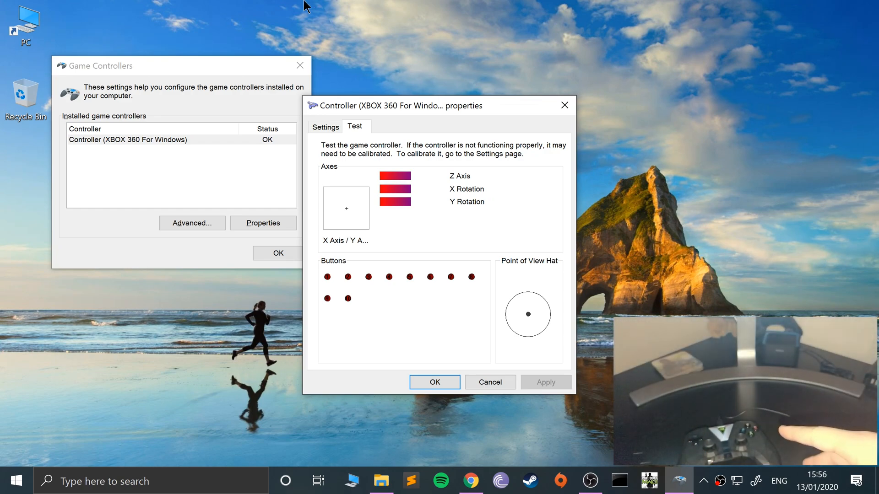
mouse_move(587, 127)
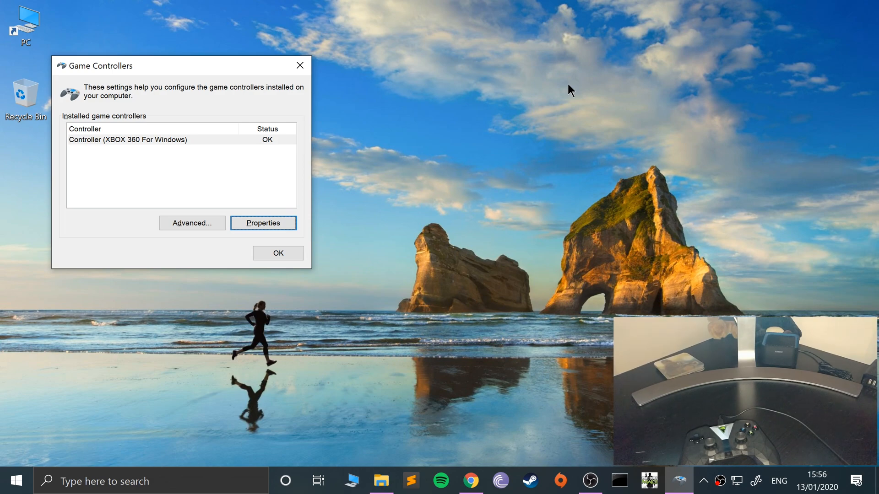
mouse_move(382, 171)
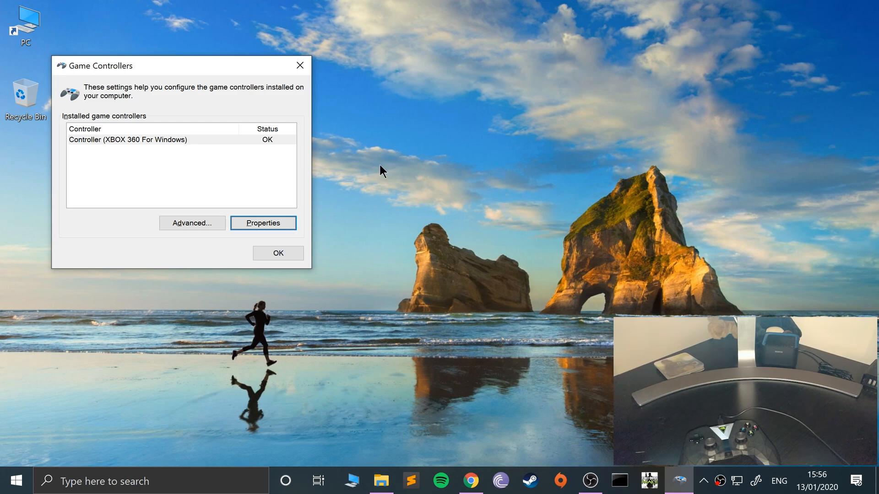
Step: Open Bluetooth & other devices settings, then Devices and Printers from Related settings
left_click(277, 252)
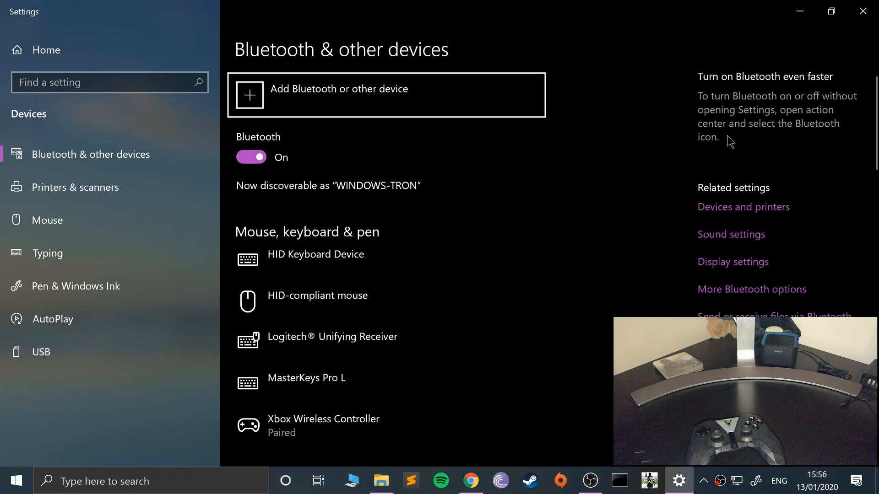
left_click(743, 206)
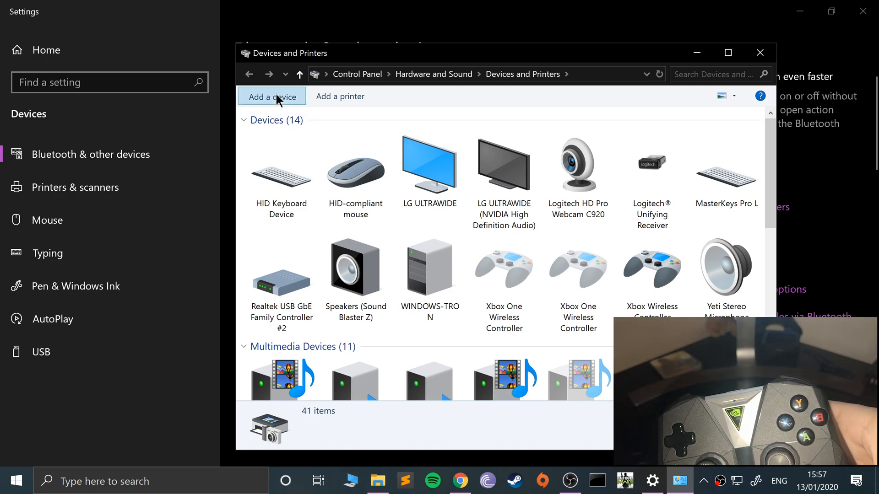
Step: Add NVIDIA Controller v01.04 through the Add a device wizard and review the device list
left_click(271, 97)
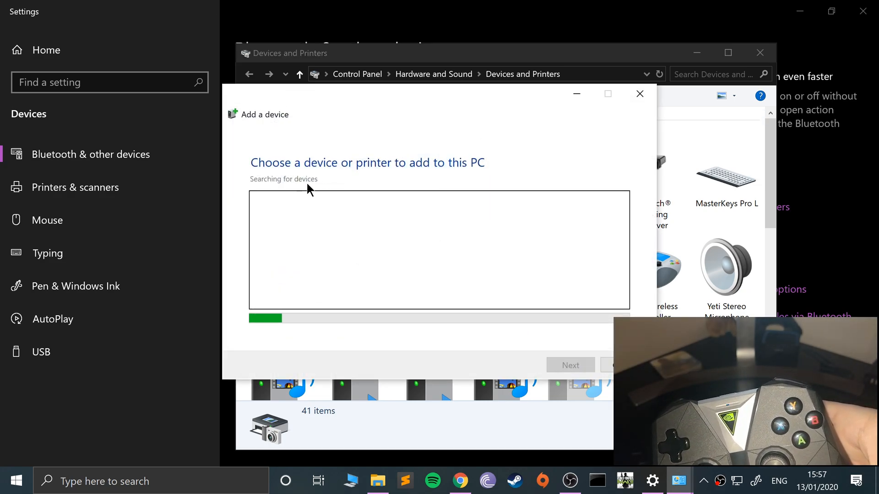
left_click(522, 213)
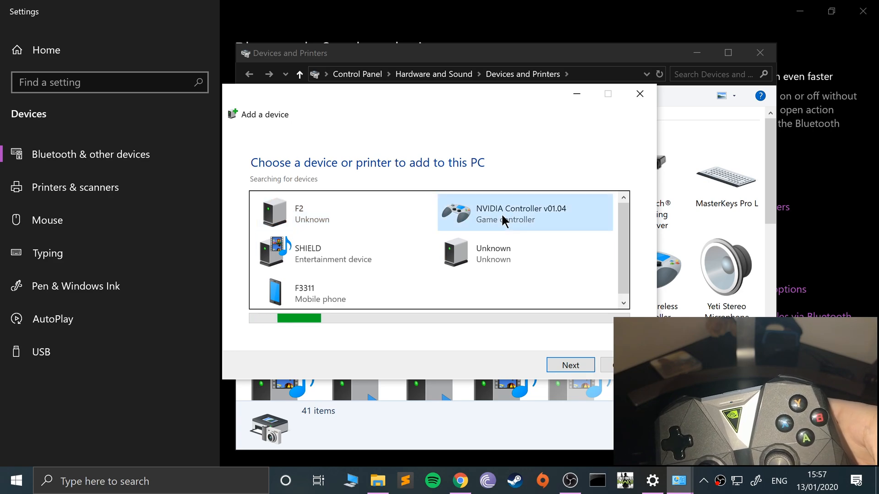
left_click(570, 365)
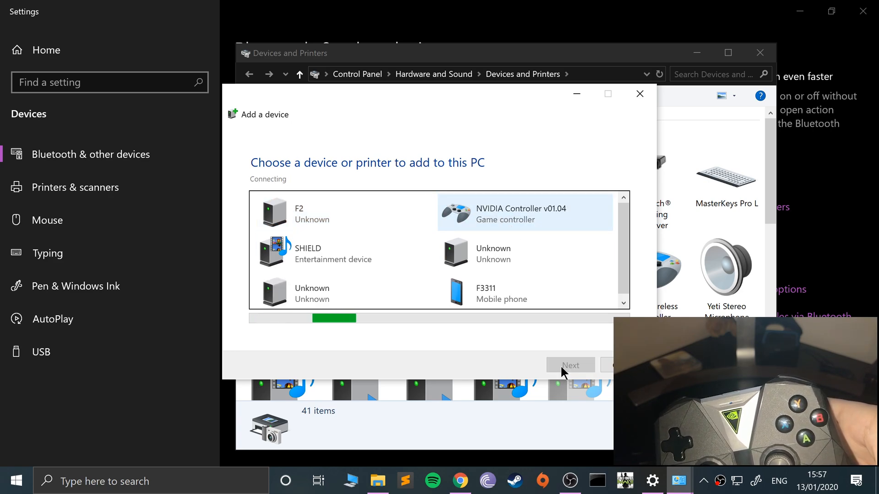
left_click(570, 365)
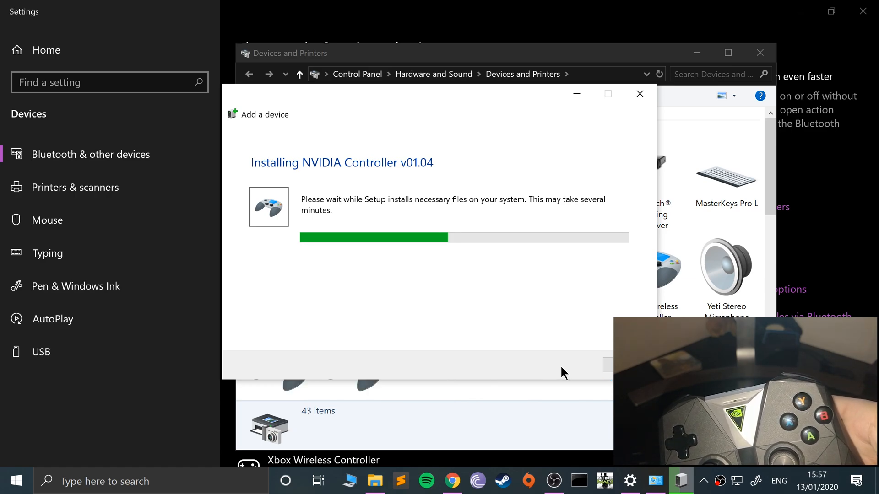
mouse_move(518, 284)
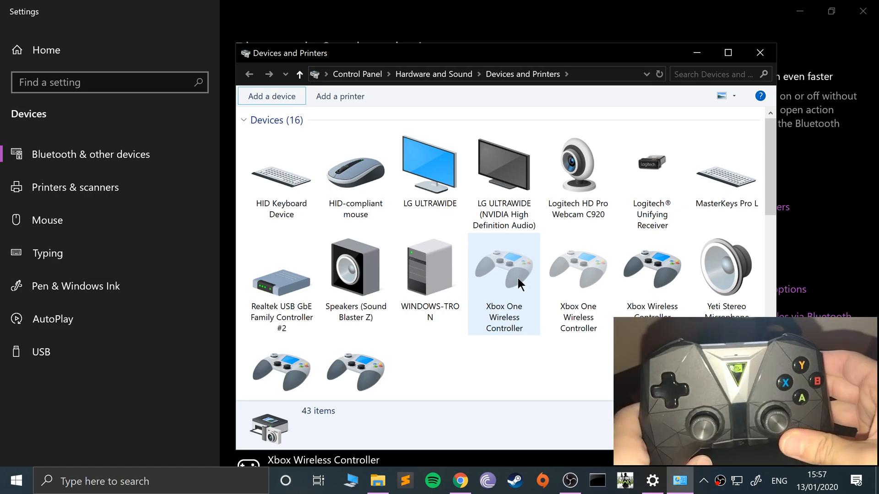
scroll("down", 3)
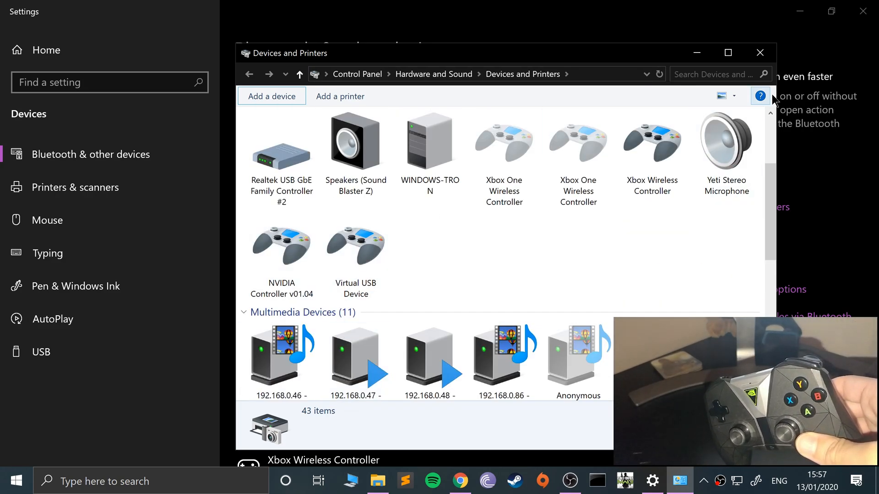
Step: Close Devices and Printers, minimise Settings and search Start for 'ga'
left_click(760, 53)
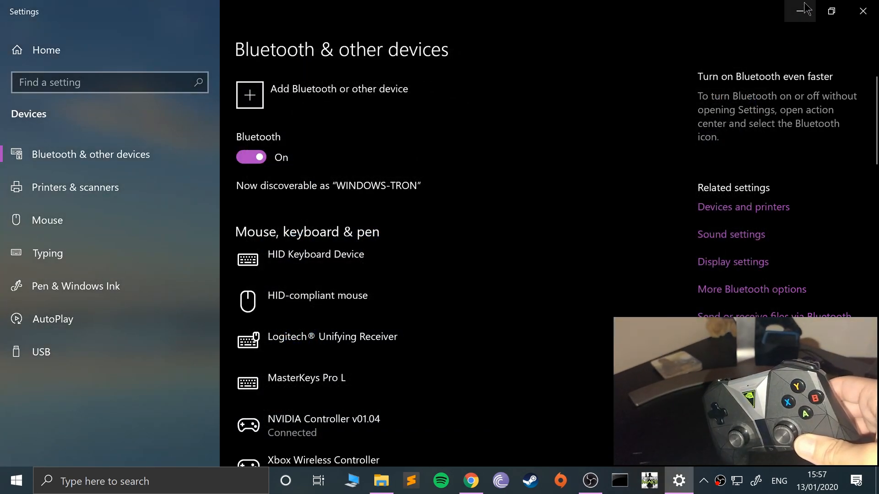
left_click(799, 10)
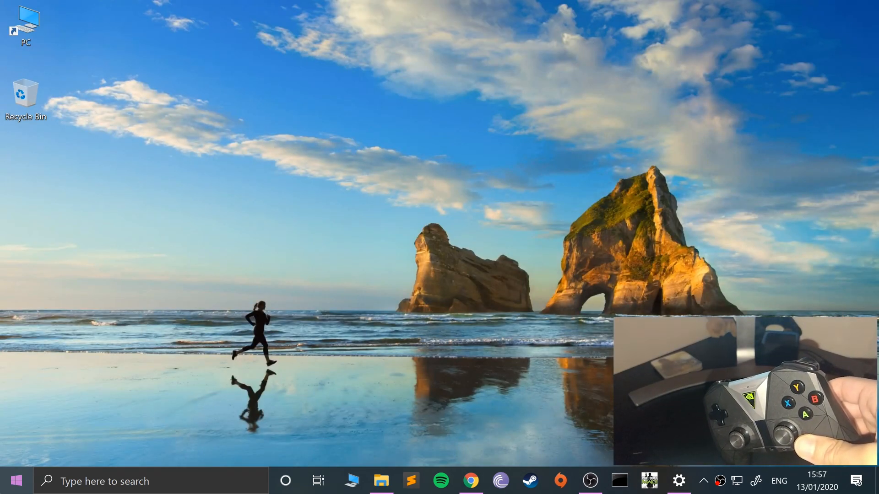
type("ga")
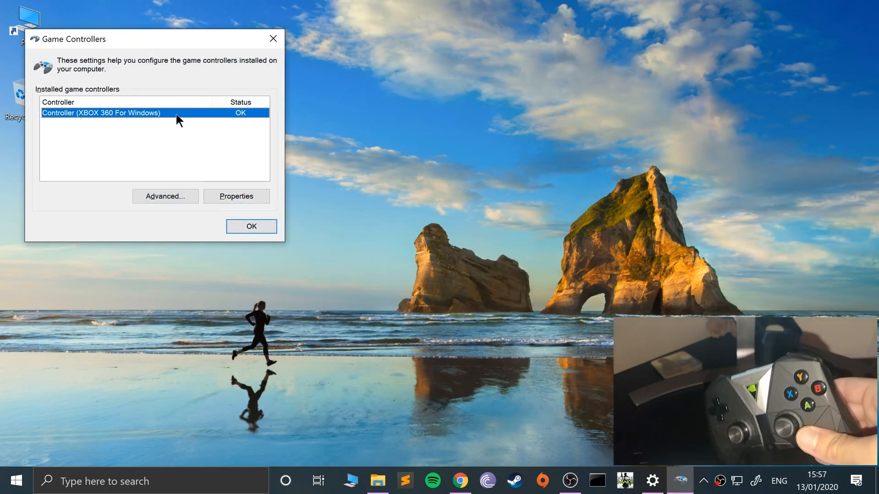
mouse_move(273, 38)
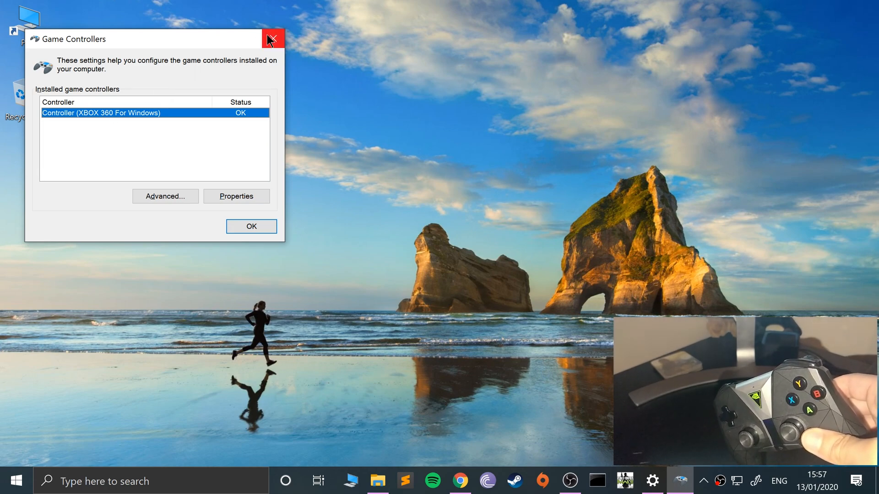
Step: Close Game Controllers and launch pcsx2.exe from D:\Games\PCSX2 1.4.0
left_click(272, 38)
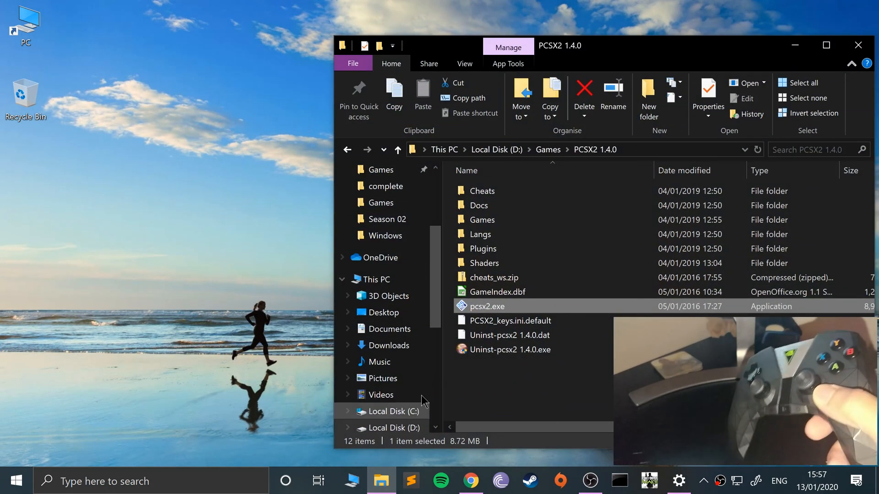
double_click(486, 306)
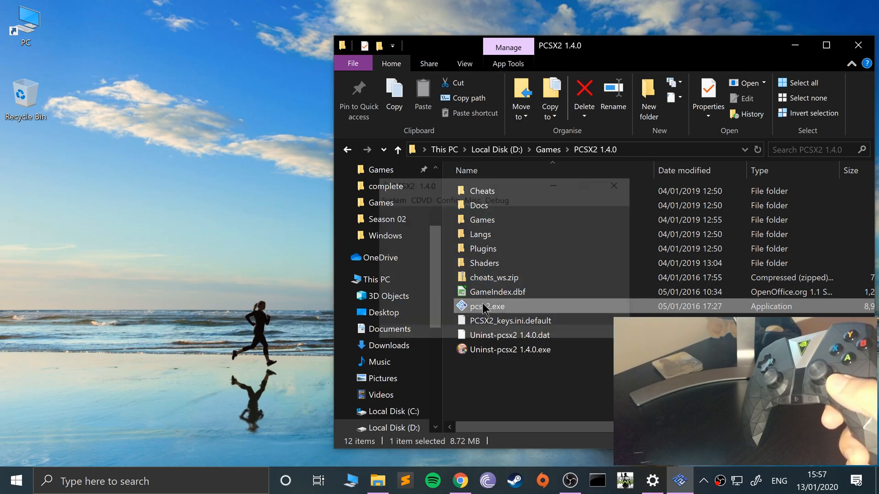
double_click(487, 306)
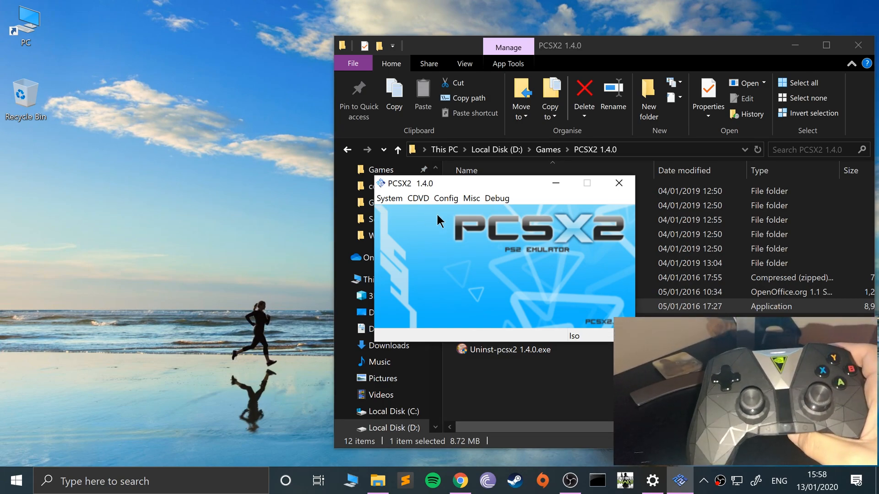
Step: Switch LilyPad Settings from the General tab to the Pad 1 tab
left_click(445, 198)
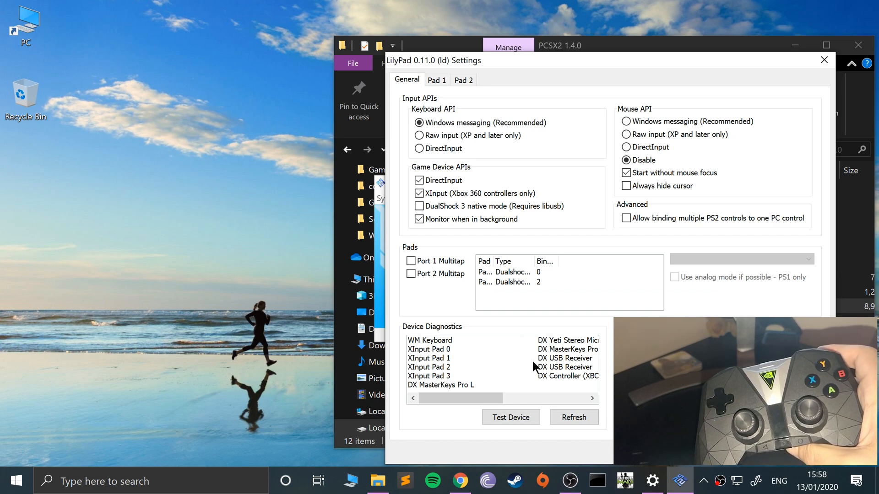
left_click(436, 80)
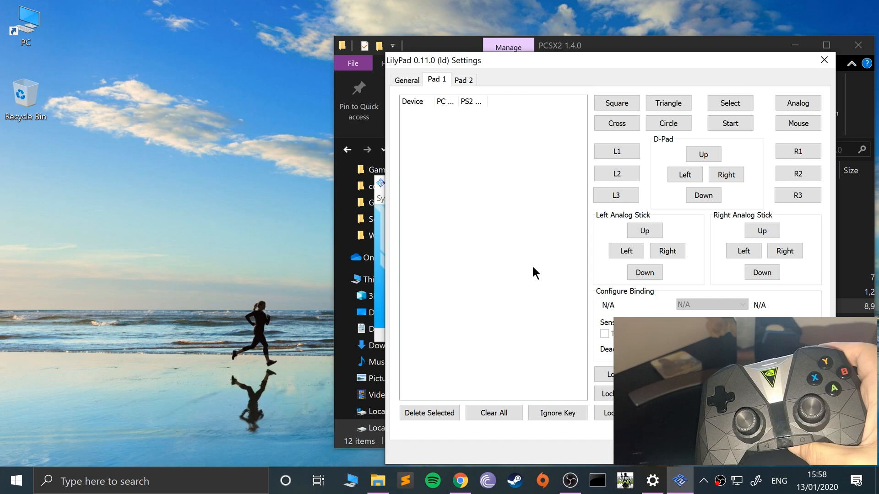
mouse_move(507, 175)
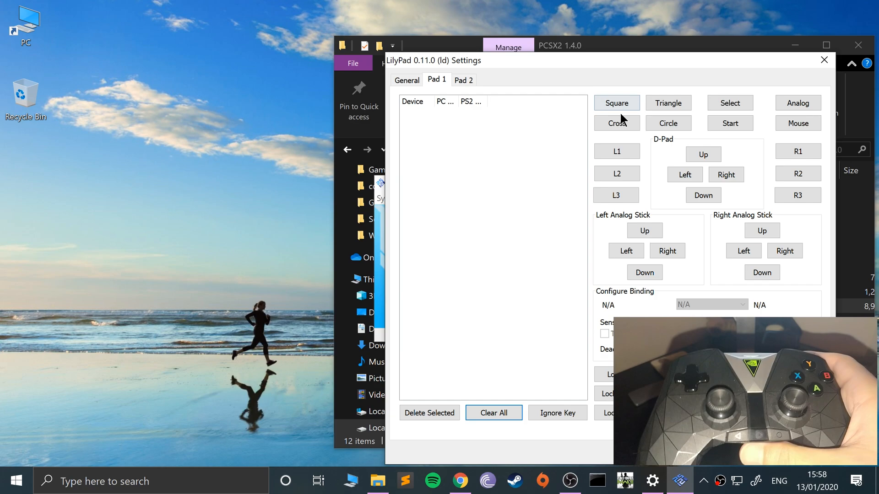
Step: Bind Square, Cross, Start, Select, R1, R2 and right-stick up, left, down
left_click(616, 103)
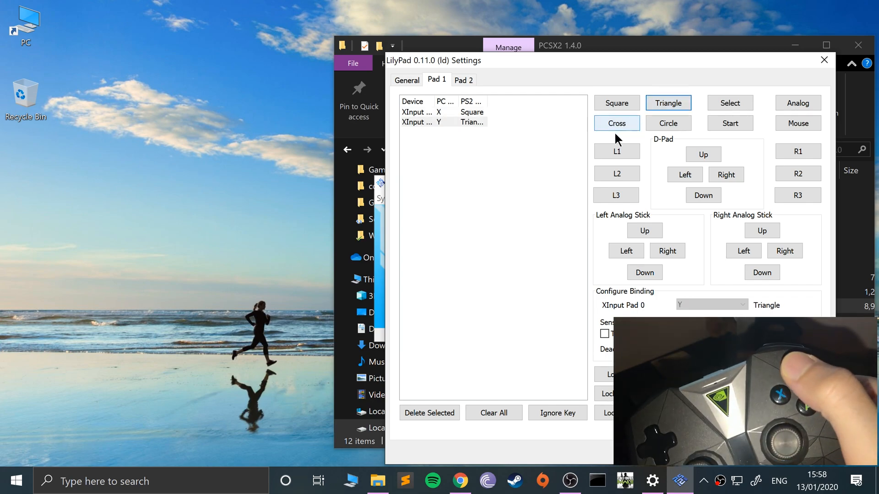
left_click(667, 123)
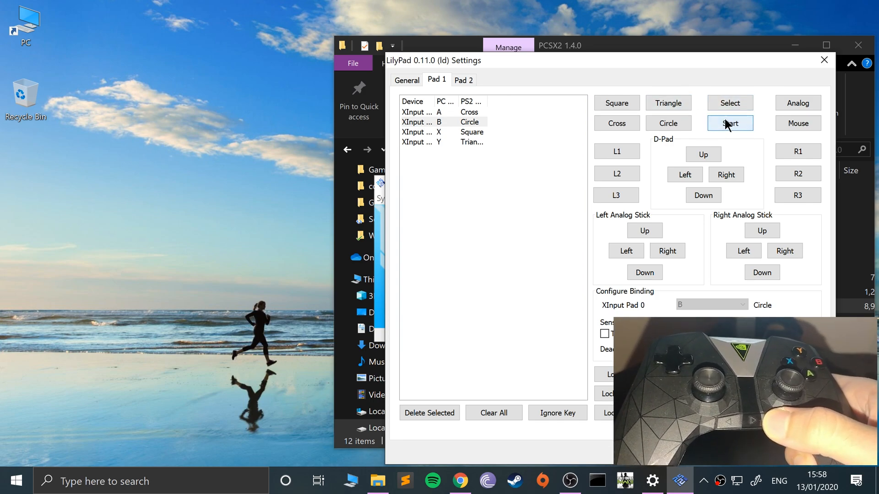
left_click(730, 123)
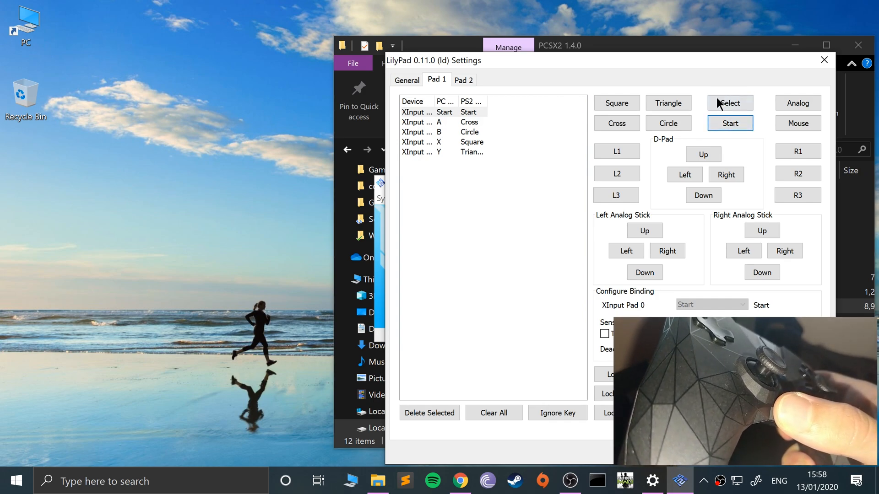
left_click(729, 103)
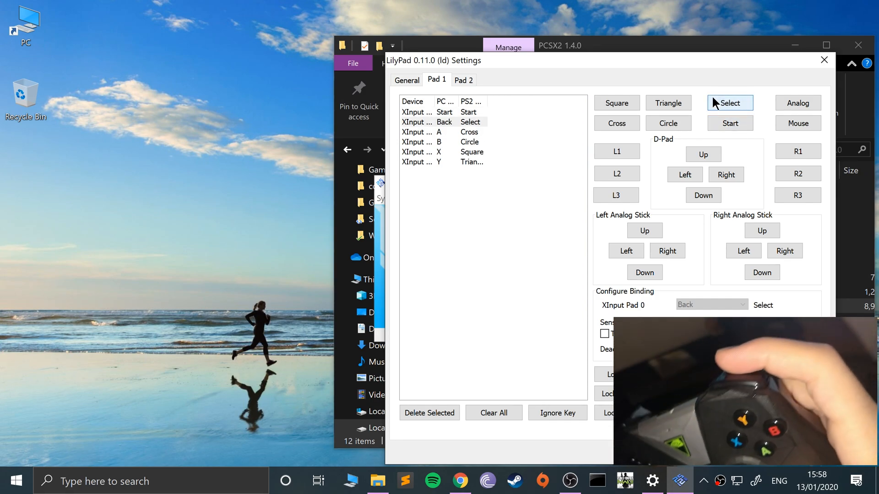
left_click(796, 151)
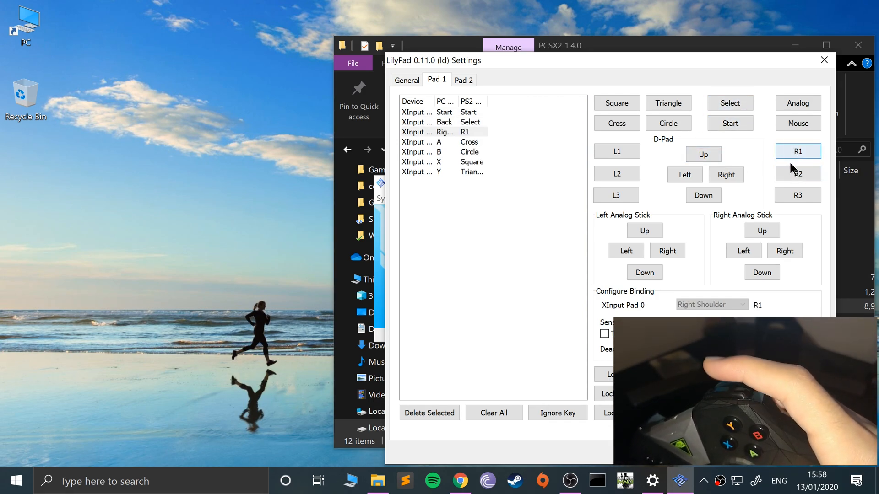
left_click(796, 173)
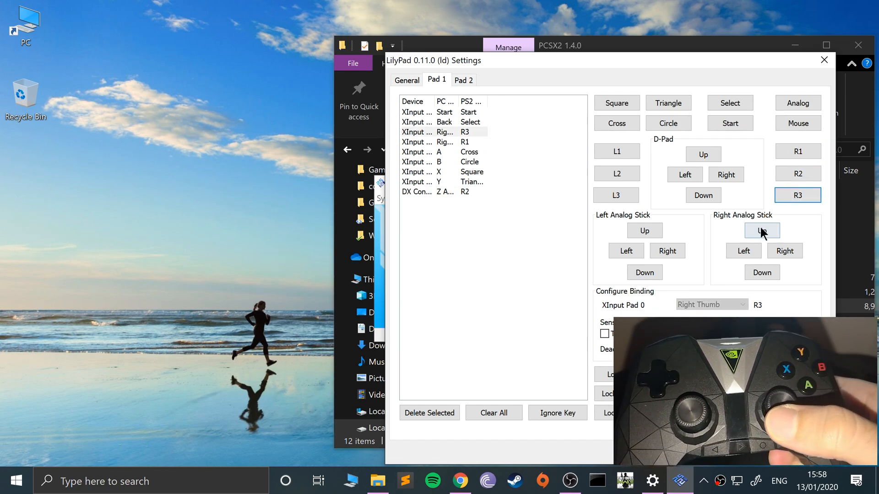
left_click(762, 230)
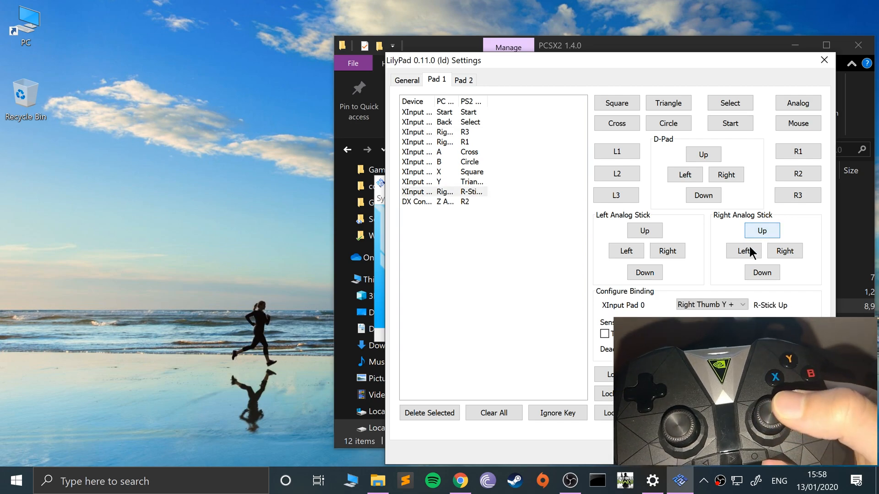
left_click(784, 250)
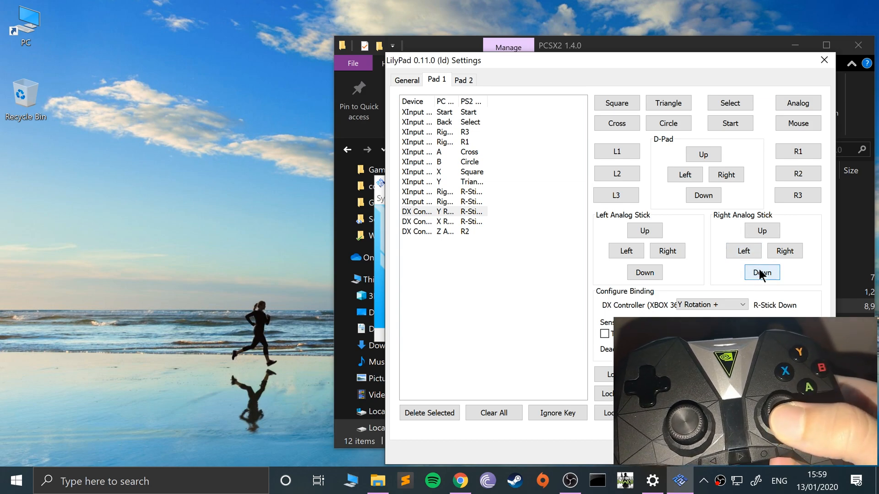
left_click(761, 230)
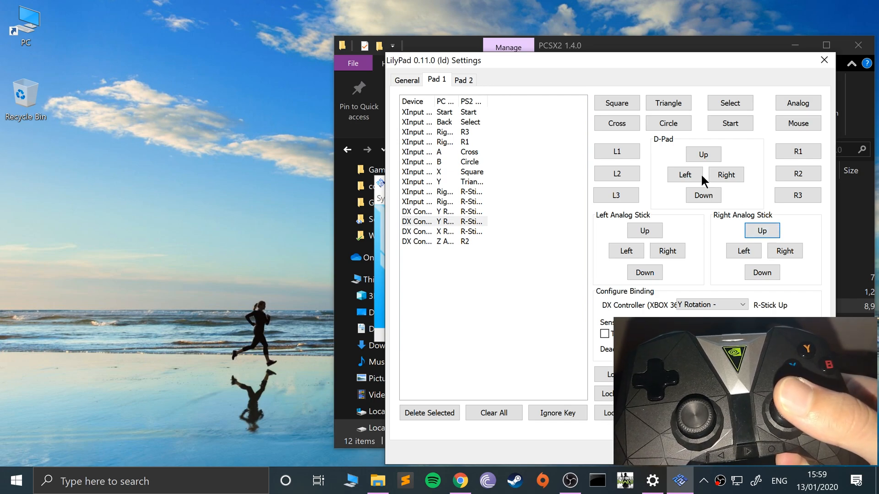
Step: Bind D-pad up, left, down, plus L1, L2, L3 and left-stick up and left
left_click(702, 154)
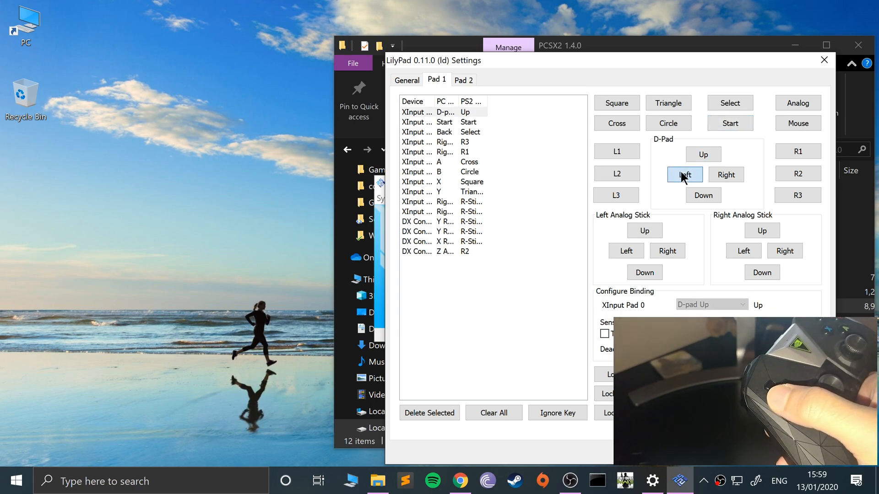
left_click(703, 195)
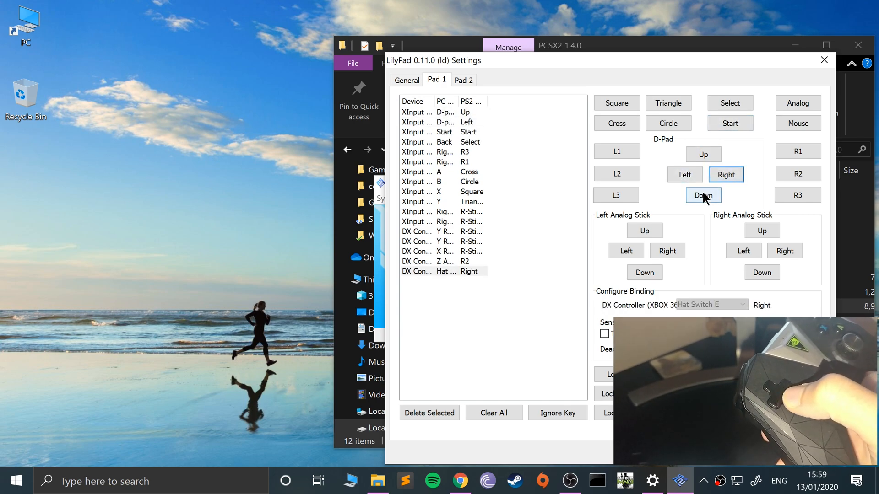
left_click(702, 195)
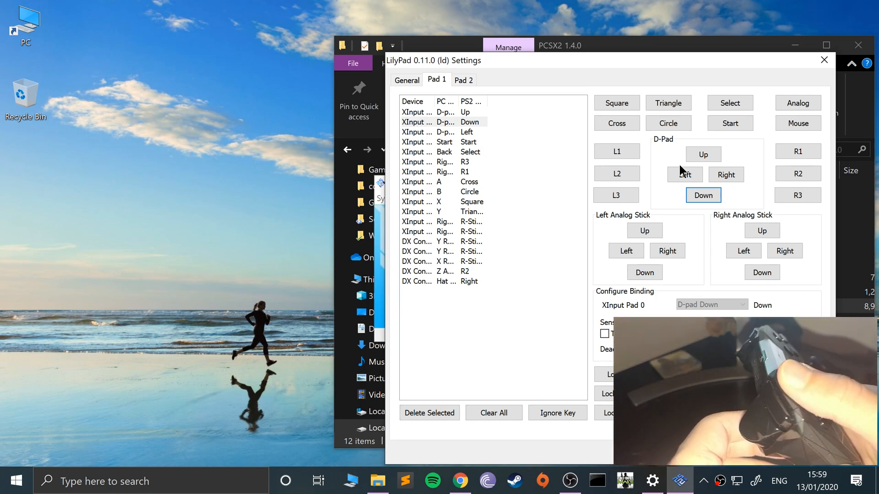
left_click(616, 152)
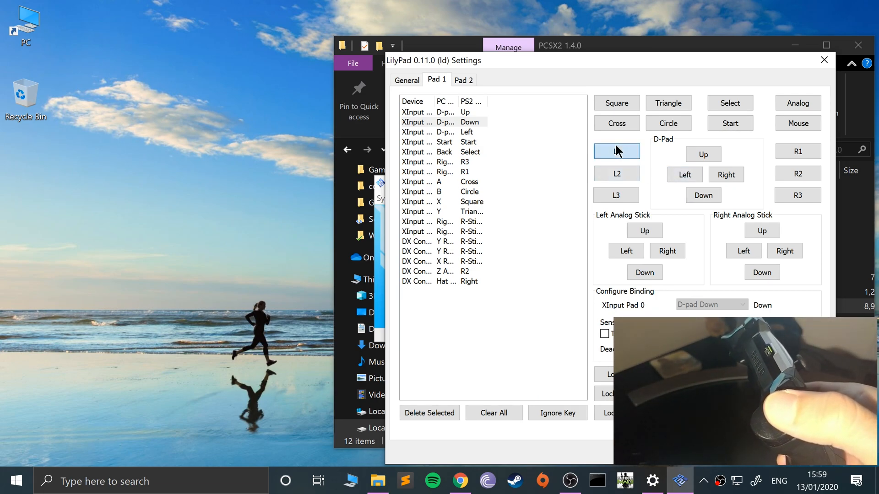
left_click(616, 173)
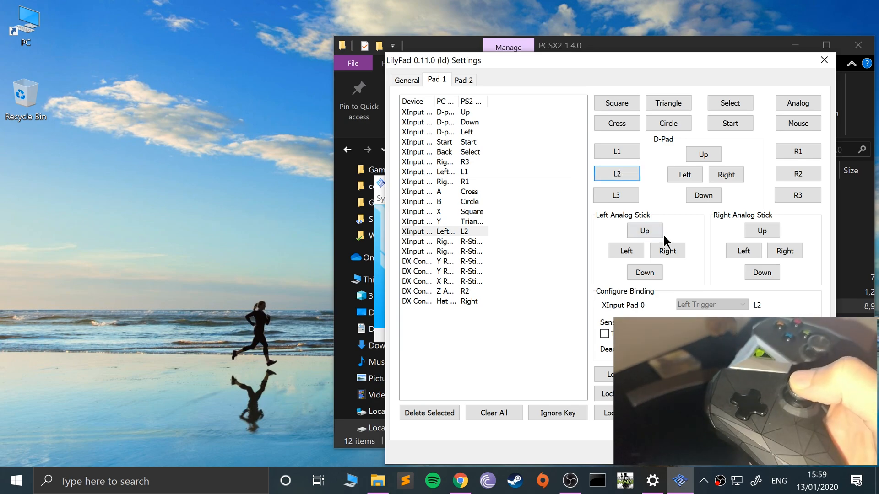
left_click(616, 195)
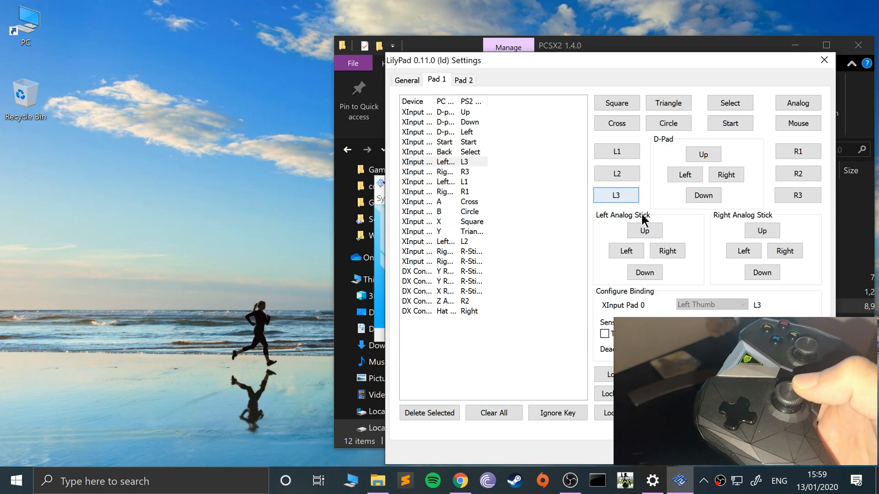
left_click(626, 251)
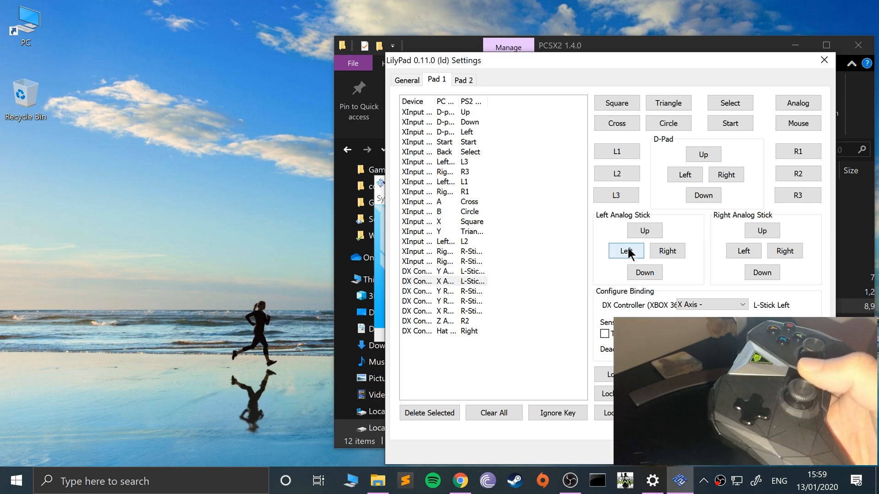
left_click(644, 272)
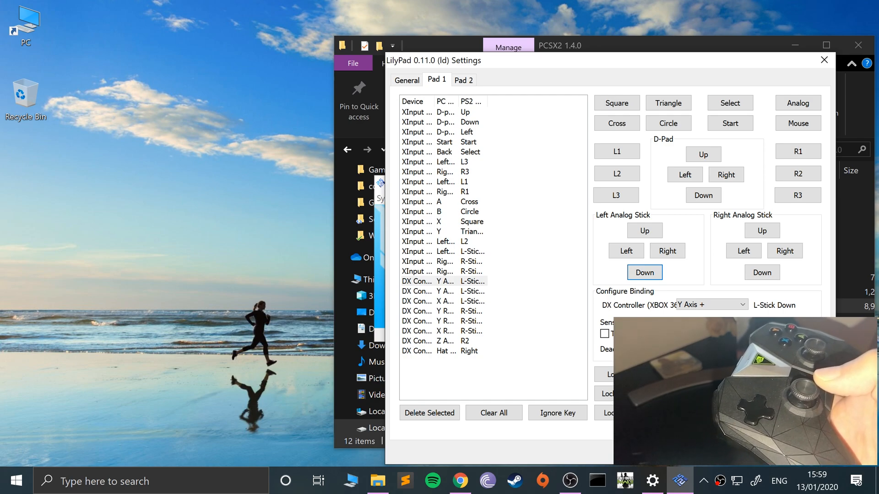
Step: Close LilyPad Settings with OK, dismiss the CDVD source choices and boot the ISO
left_click(442, 280)
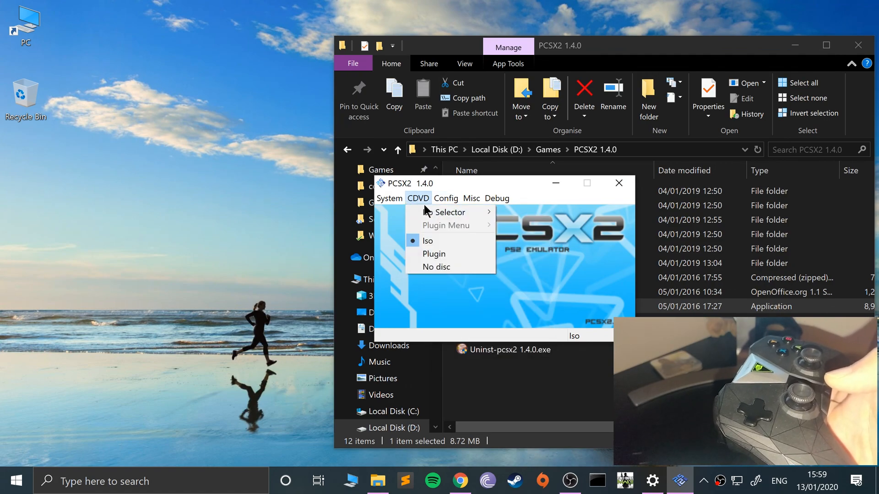
left_click(389, 198)
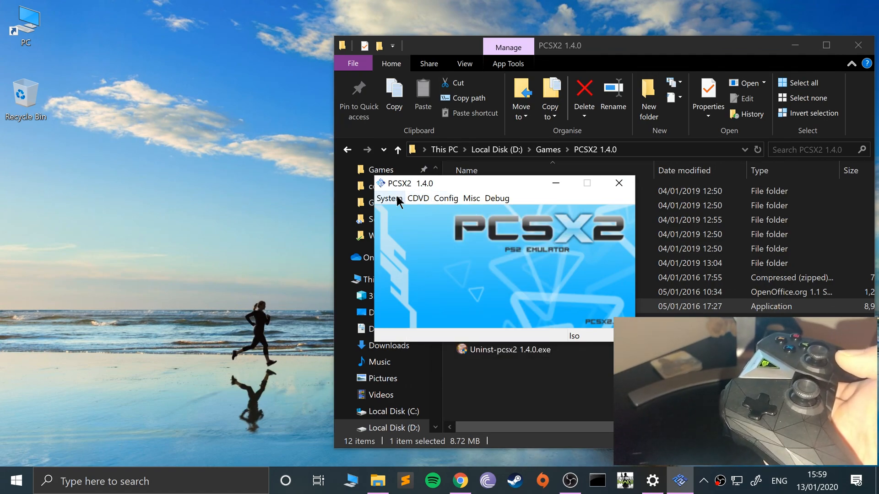
left_click(389, 198)
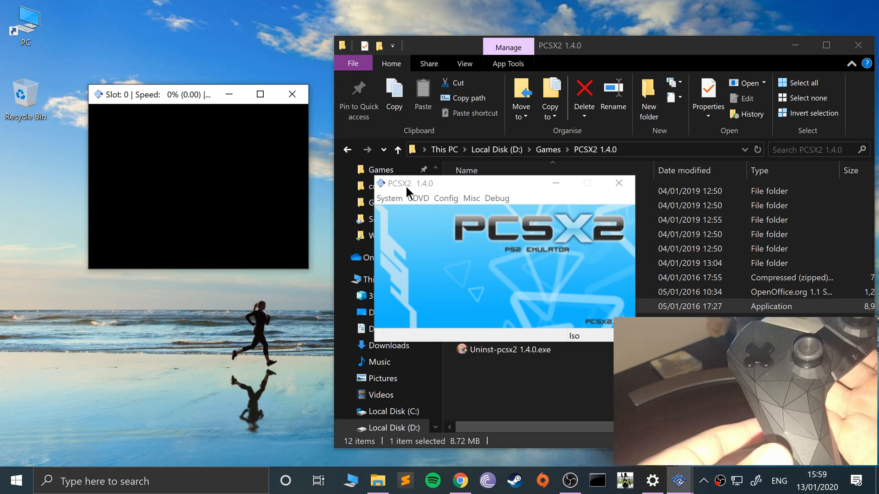